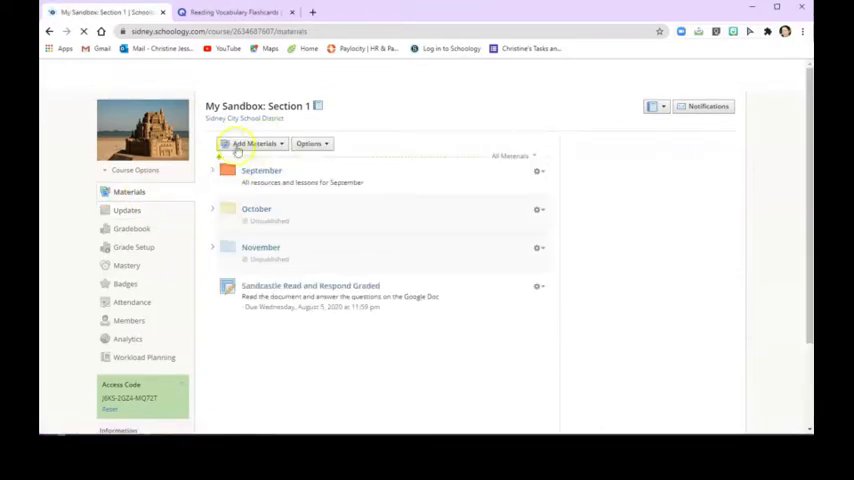
- Add a new course page and title it 'Reading Vocab Practice'
left_click(254, 144)
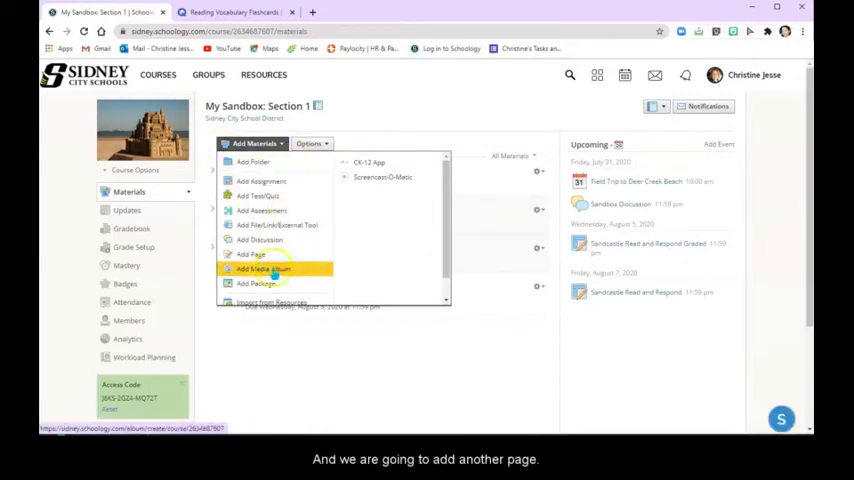
left_click(250, 254)
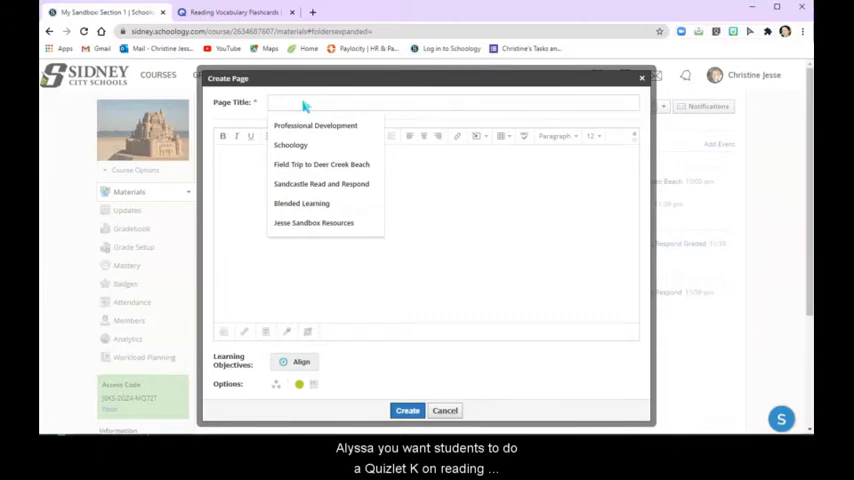
type("Reading vocab")
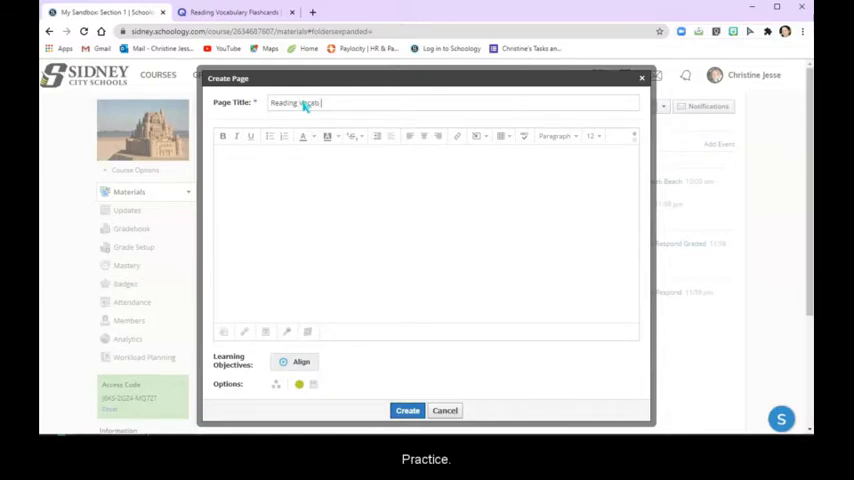
type("Practice")
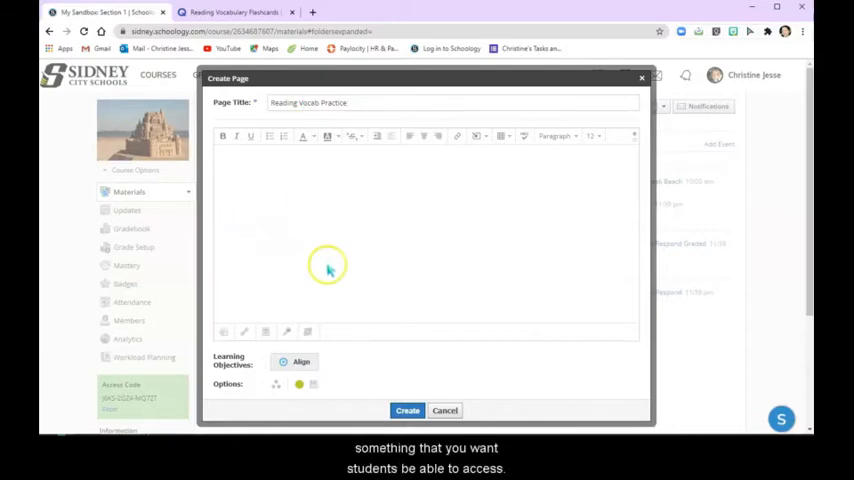
mouse_move(490, 204)
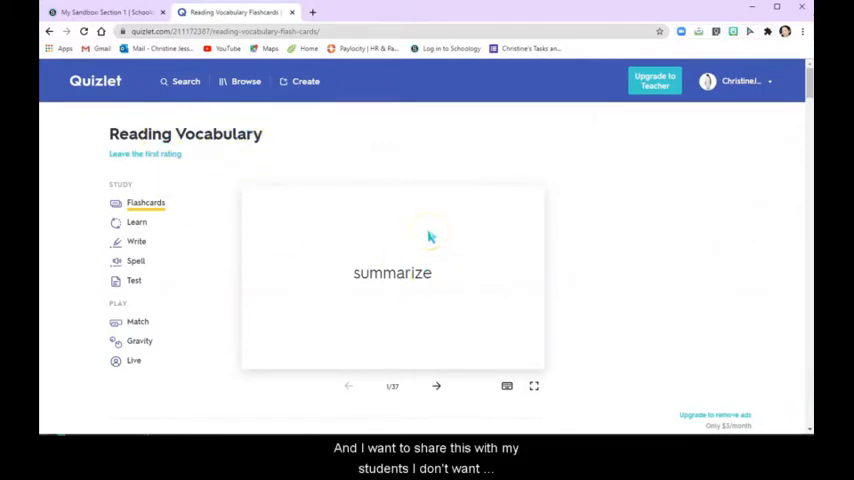
mouse_move(428, 208)
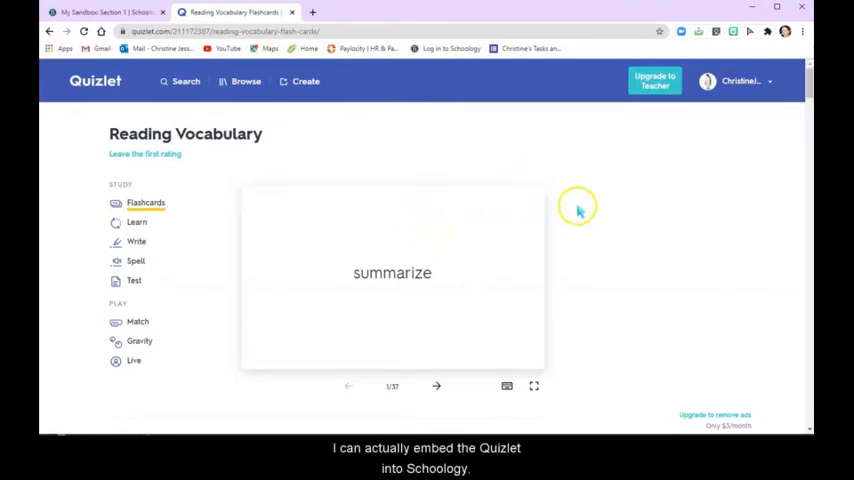
mouse_move(528, 218)
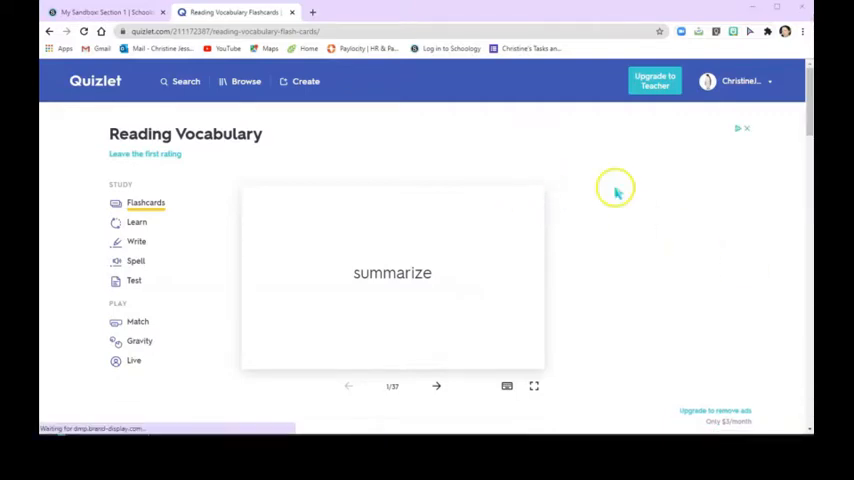
- Scroll the Reading Vocabulary set down to its author row and sharing options
scroll("down", 3)
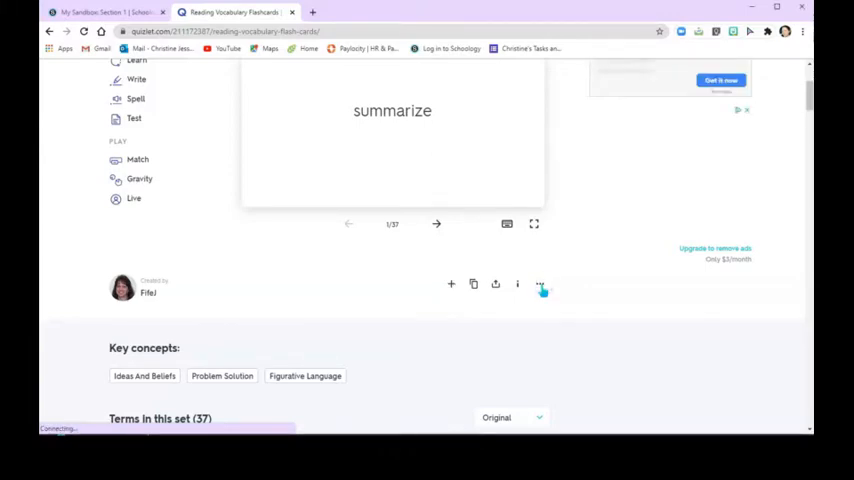
- Copy the set's embed HTML in Flashcards mode and return to the Schoology page
left_click(540, 284)
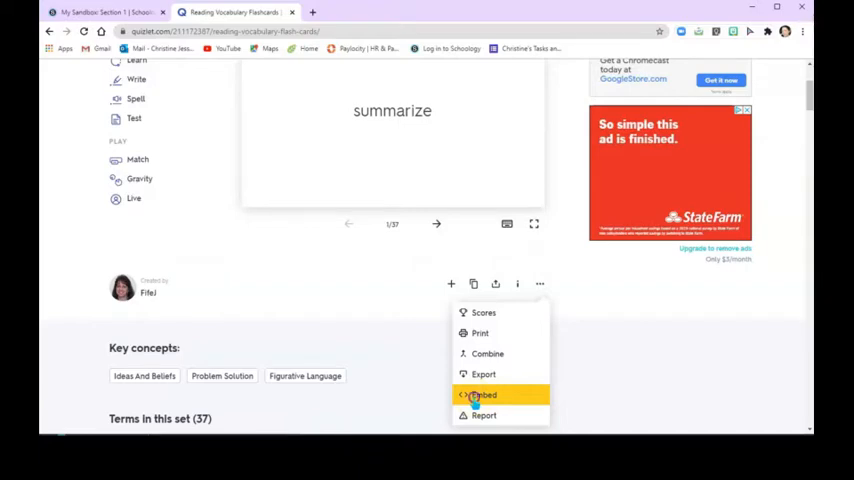
left_click(482, 394)
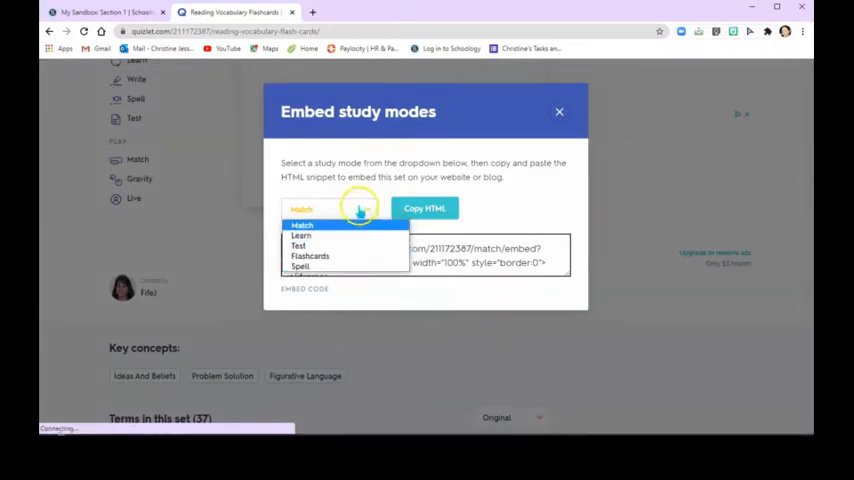
left_click(300, 224)
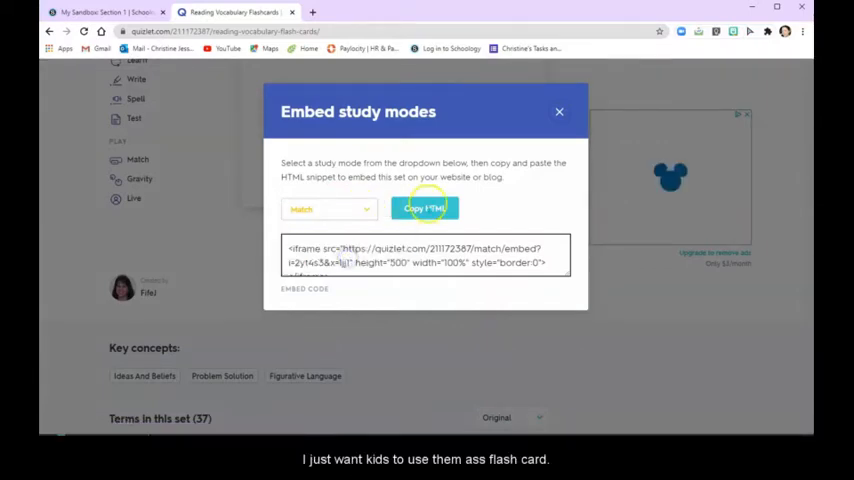
left_click(328, 208)
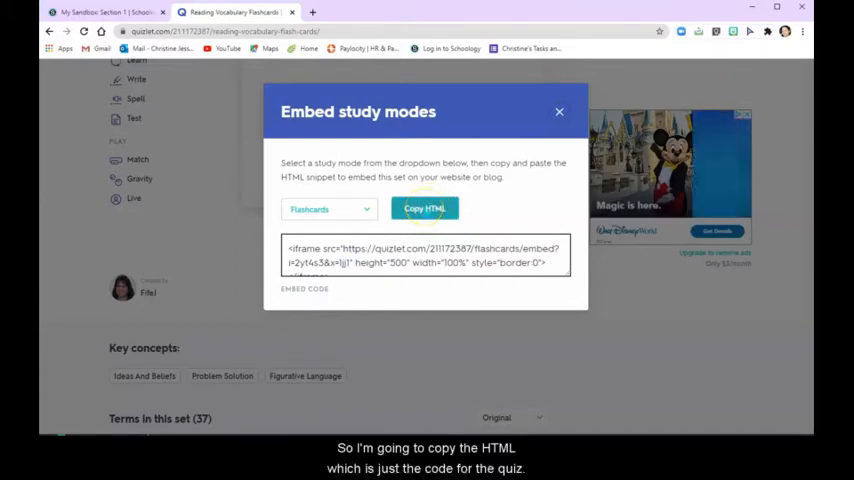
left_click(424, 208)
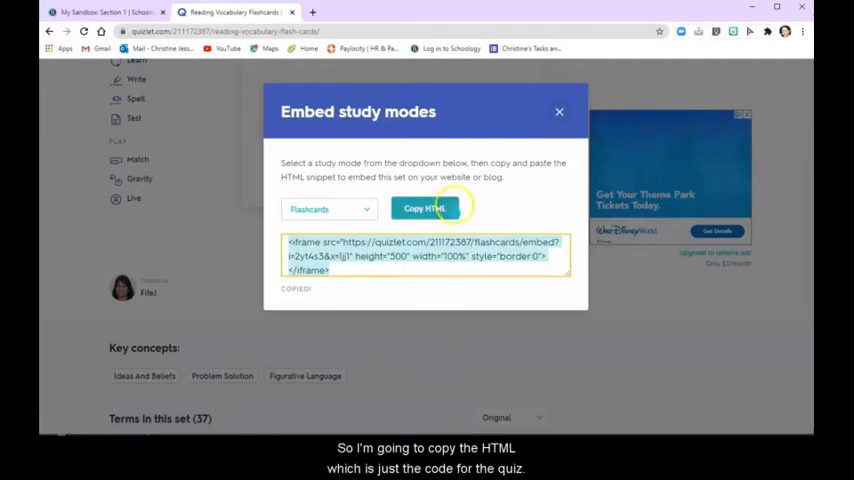
left_click(424, 208)
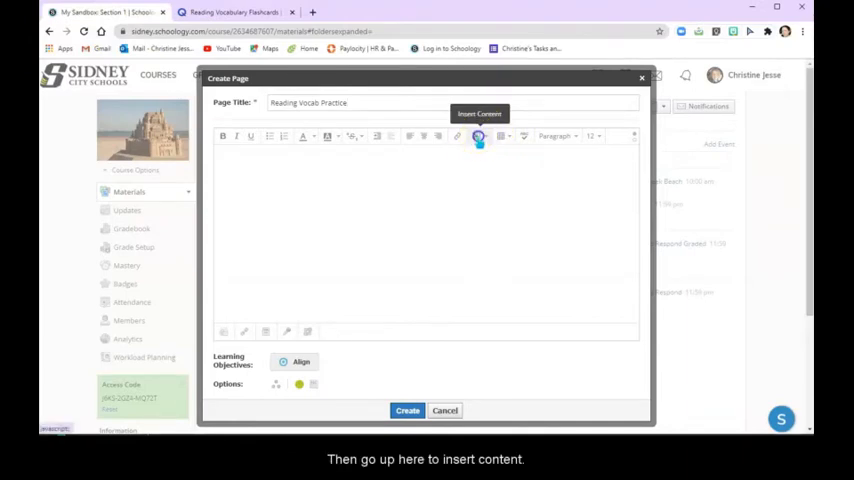
- Insert the copied Quizlet code as Image/Media from the web into the page body
left_click(478, 136)
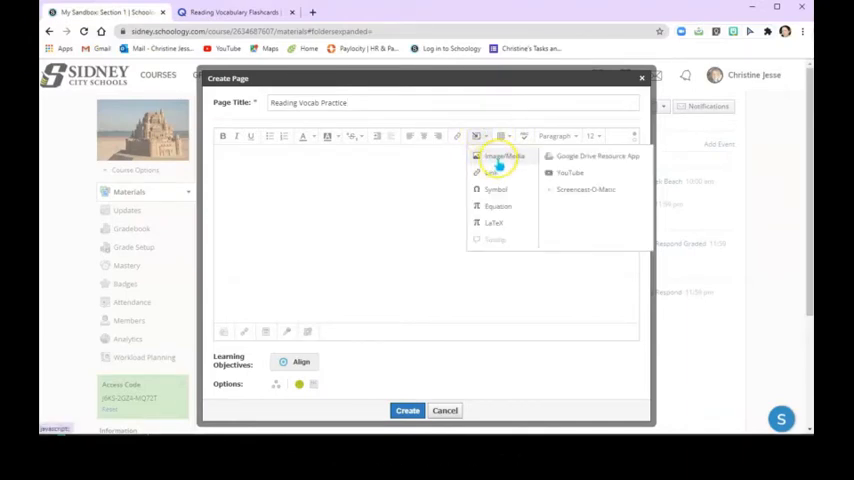
left_click(504, 156)
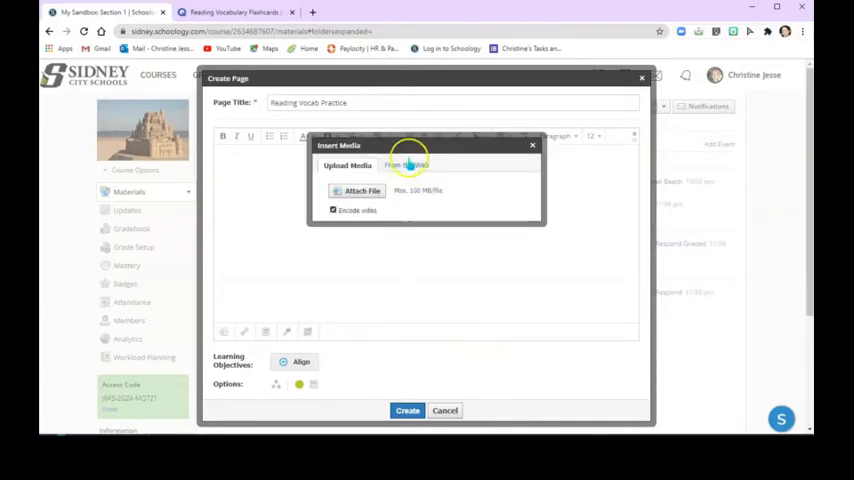
left_click(404, 160)
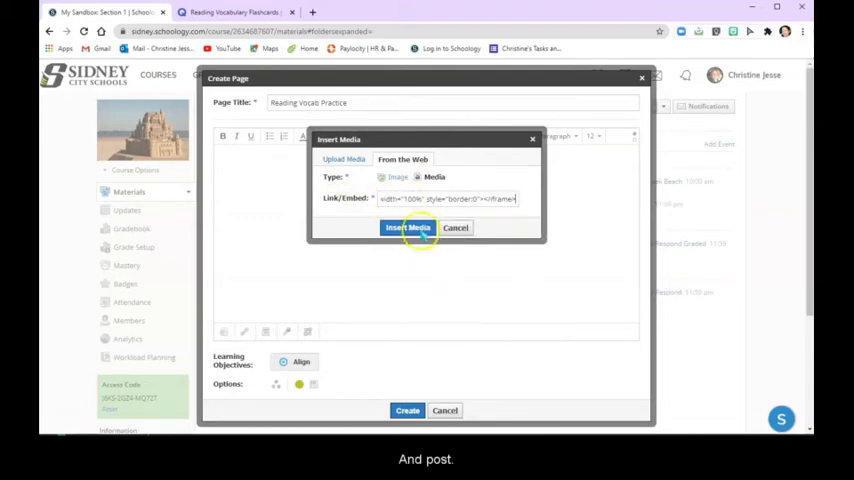
left_click(408, 228)
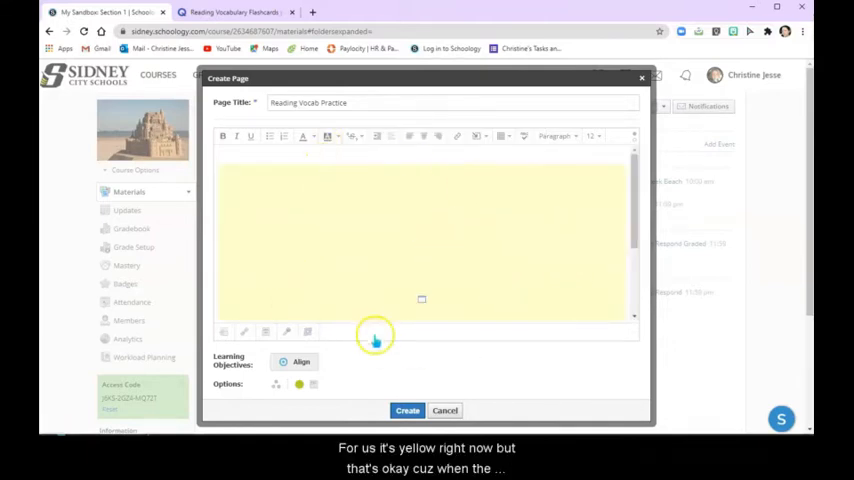
mouse_move(252, 152)
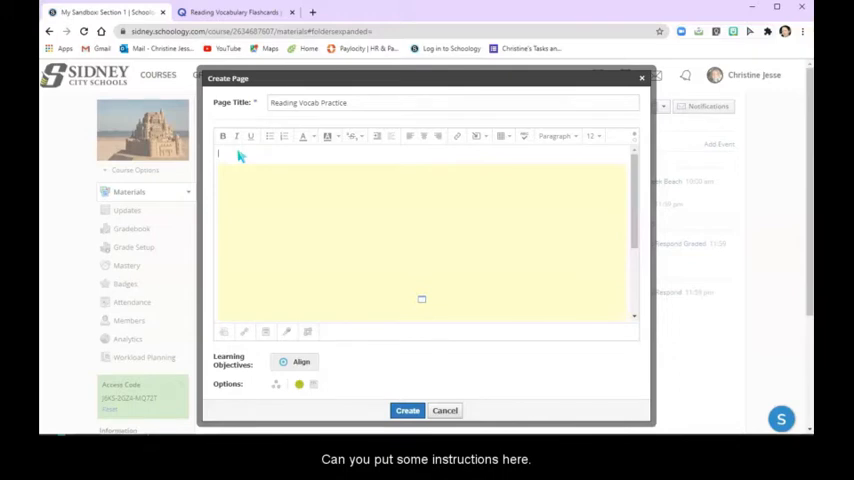
- Add 'Please practice these flashcards' above the embed and create the page
type("Please read")
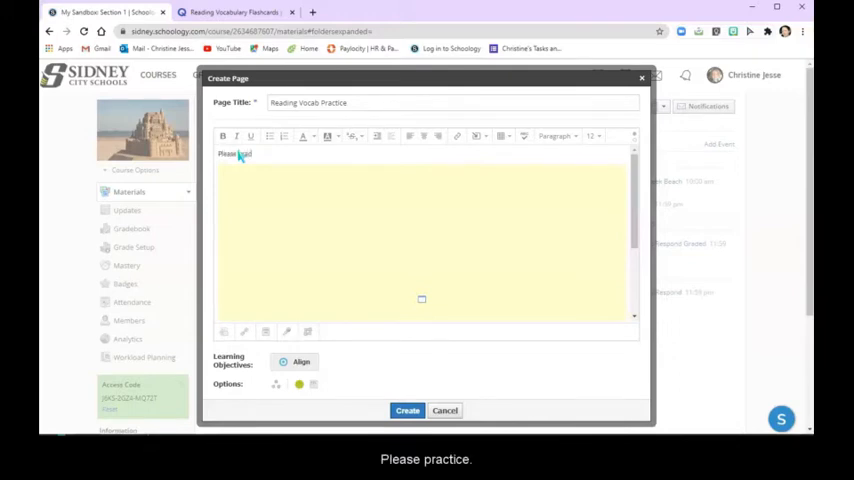
type("practice the")
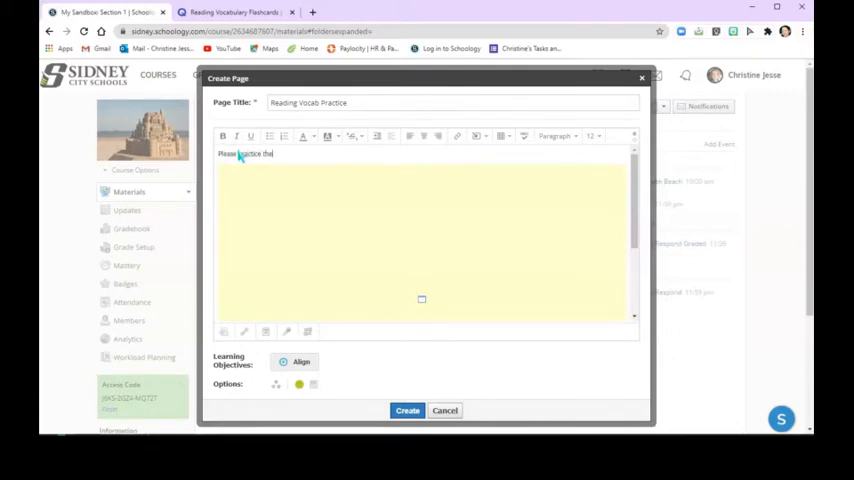
type("these flashcards.")
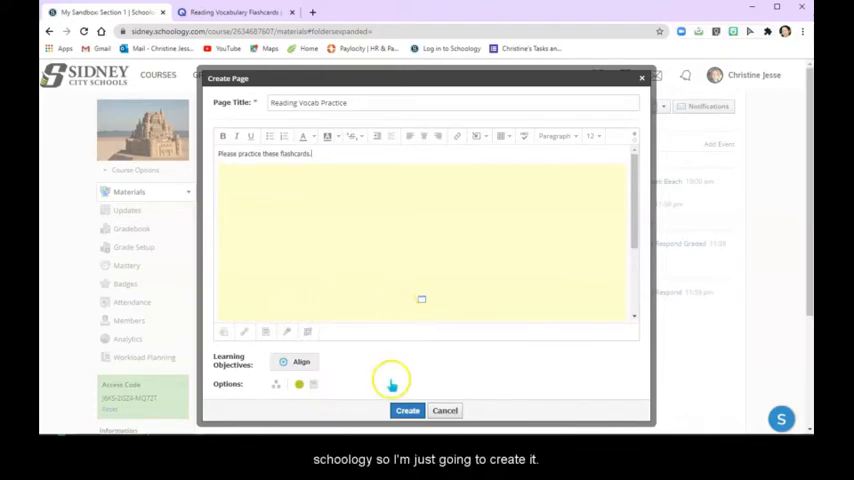
left_click(408, 410)
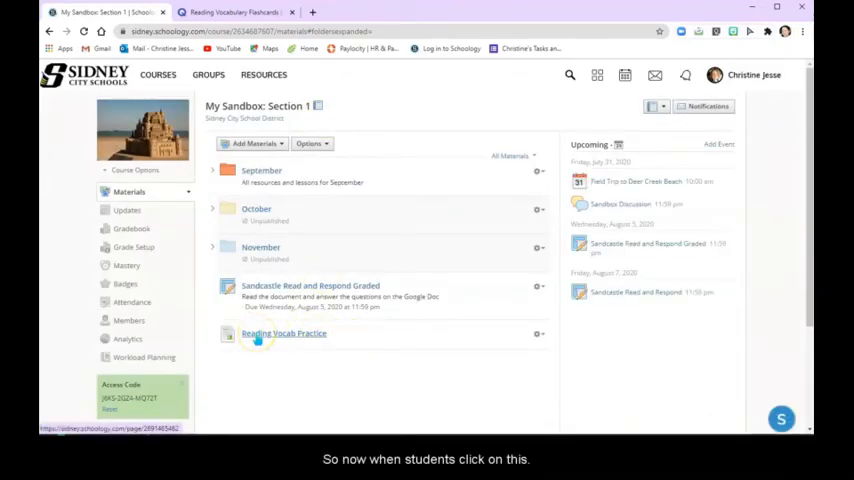
- View the Reading Vocab Practice page and flip the embedded 'summarize' flashcard
left_click(284, 332)
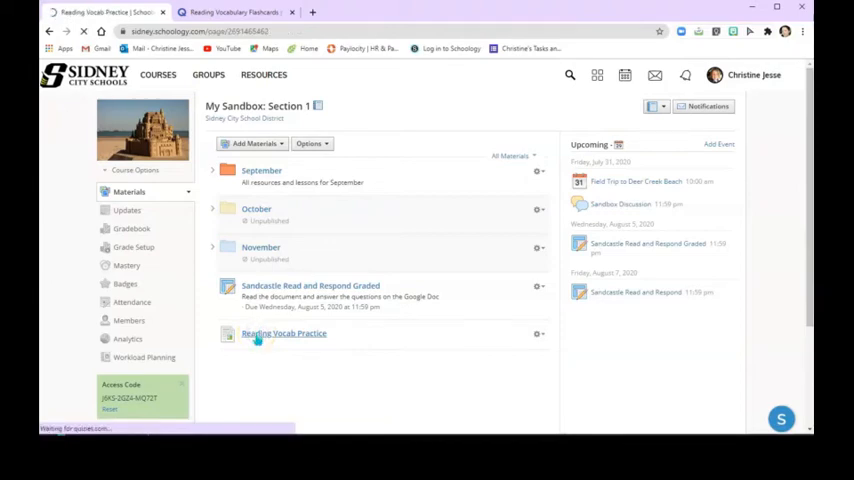
left_click(284, 332)
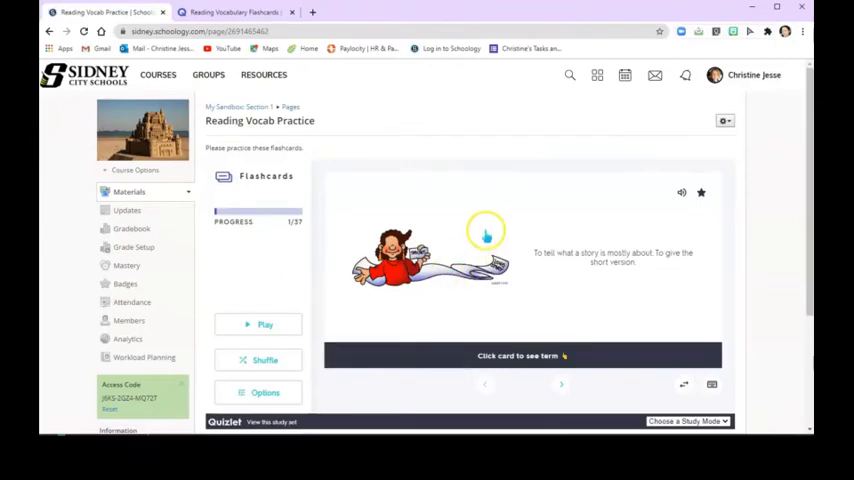
scroll("down", 3)
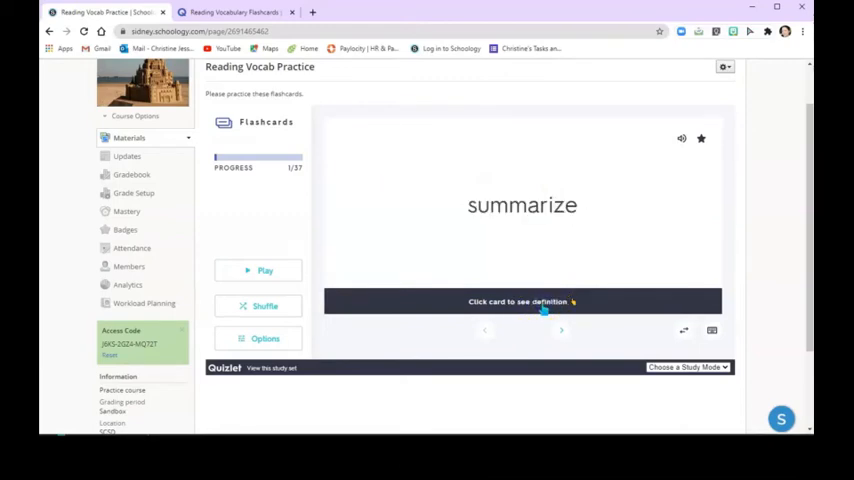
left_click(522, 230)
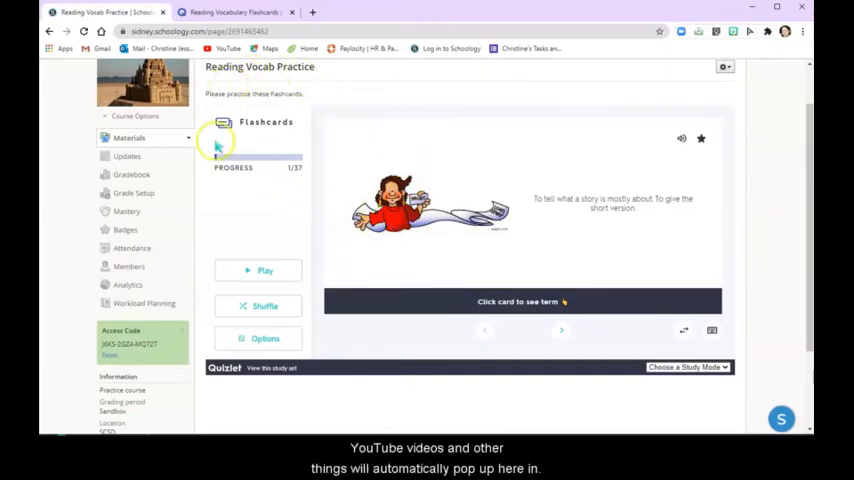
mouse_move(324, 290)
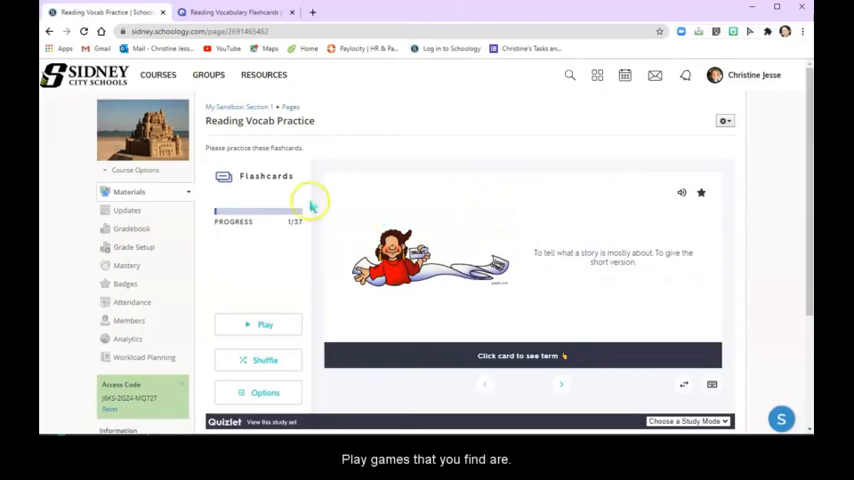
scroll("down", 3)
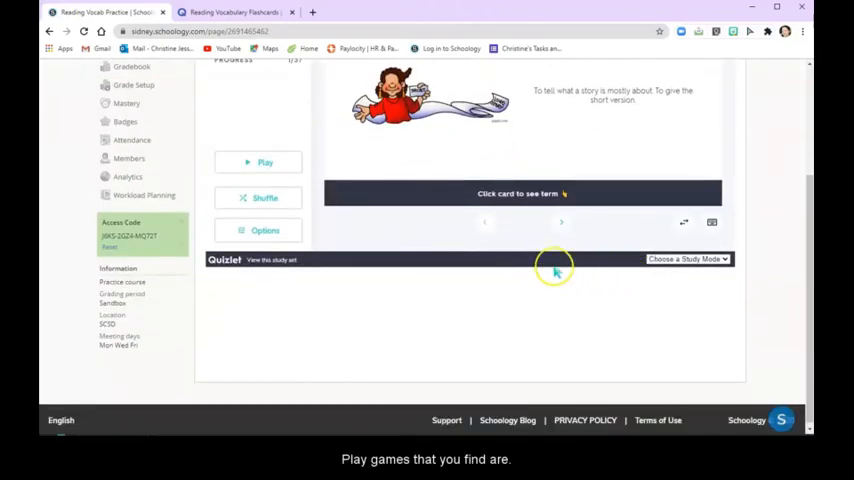
mouse_move(480, 210)
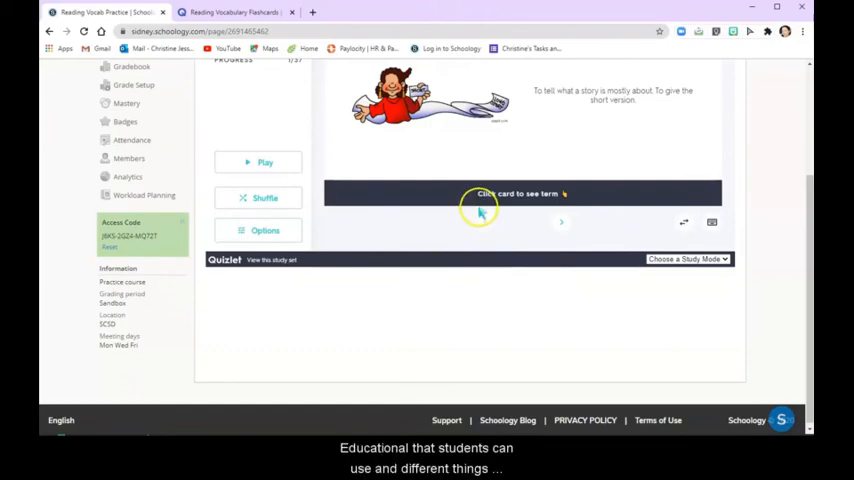
scroll("up", 3)
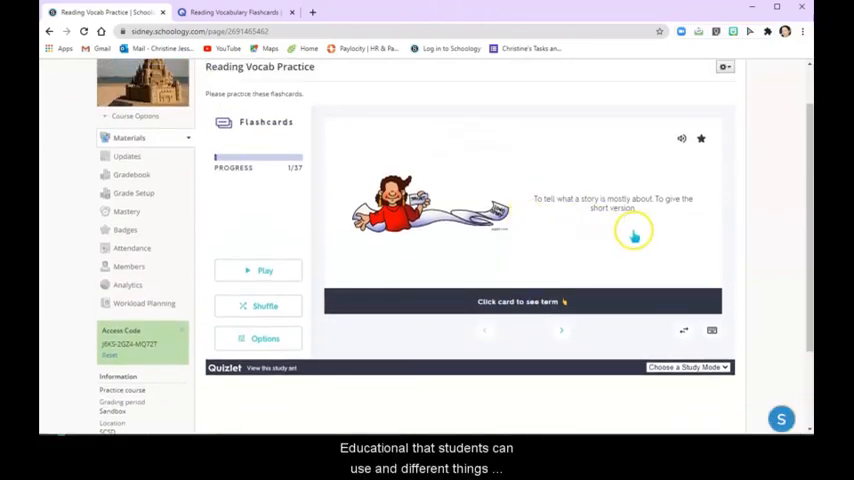